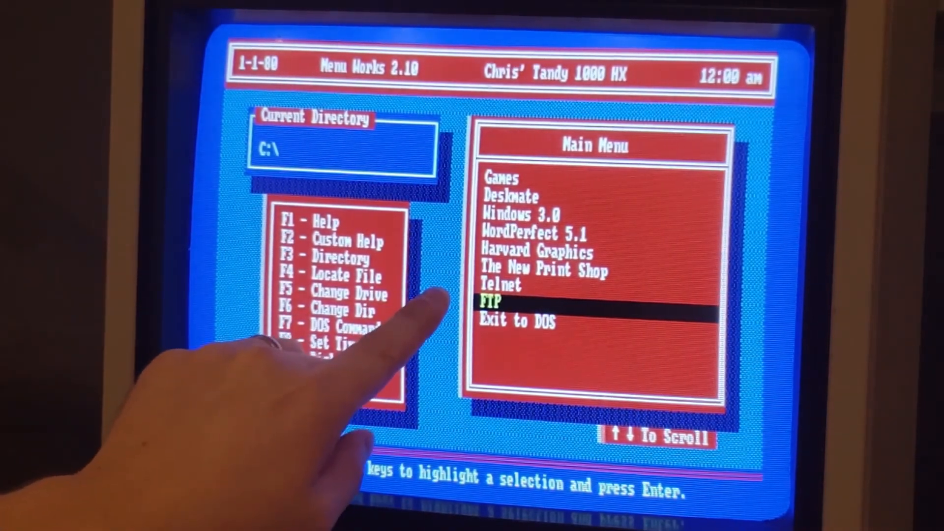
Step: Move the Menu Works highlight down toward the Telnet entry
key("down")
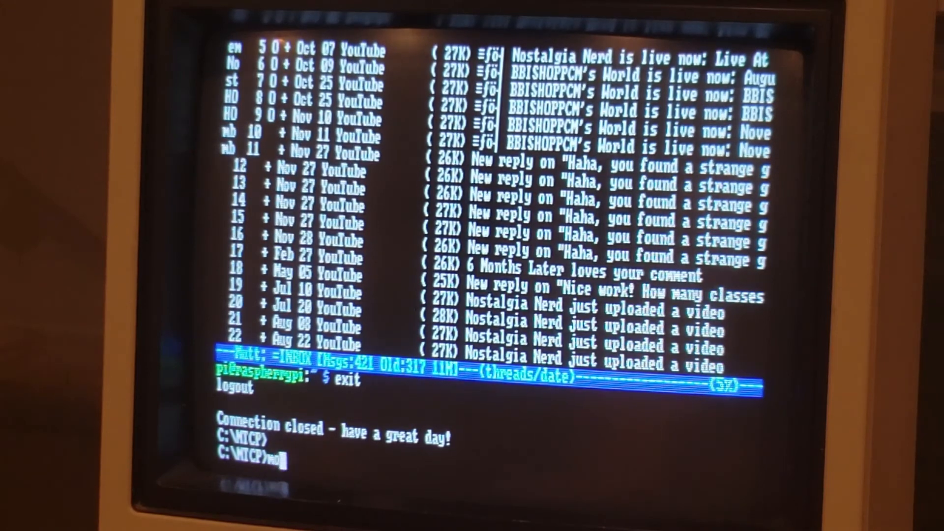
Step: Try 'more telnet.bat', then after the too-many-arguments error enter 'type telnet.bat'
type("more telnet.bat")
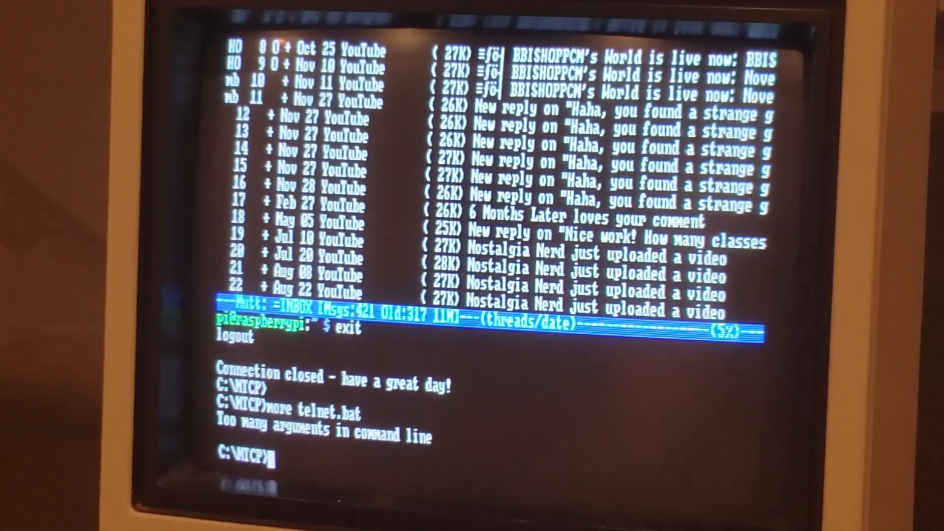
type("type telnet.bat")
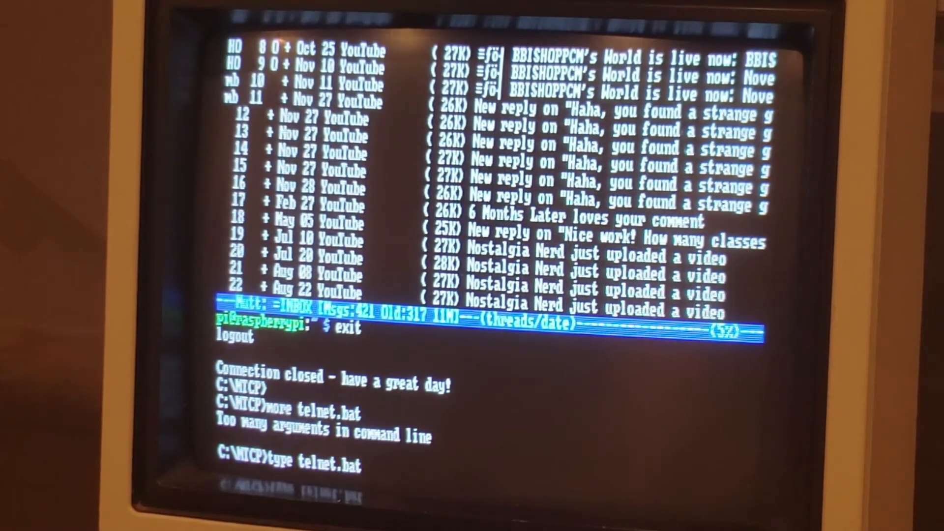